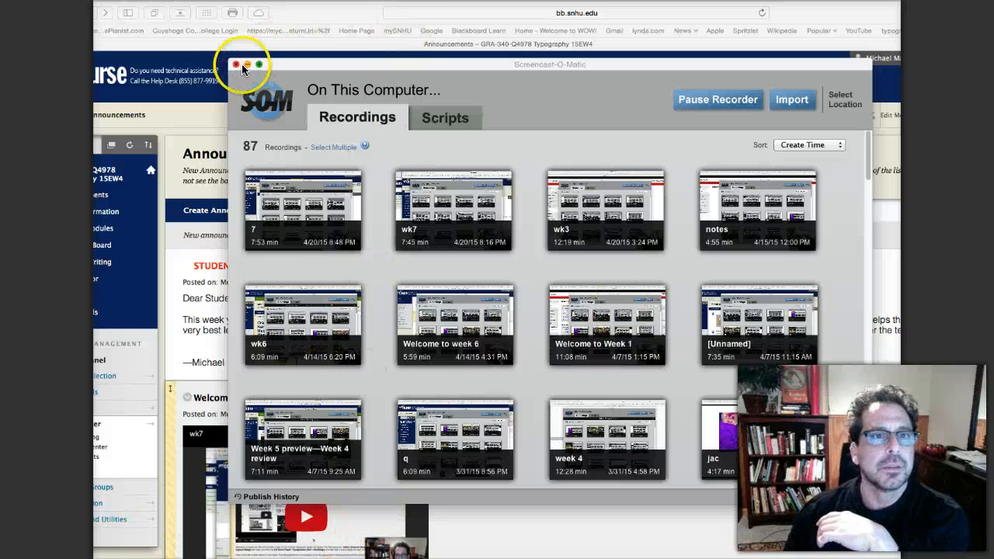
# Step: Navigate from Learning Modules into the Module Eight page and scroll through its contents
pyautogui.click(233, 65)
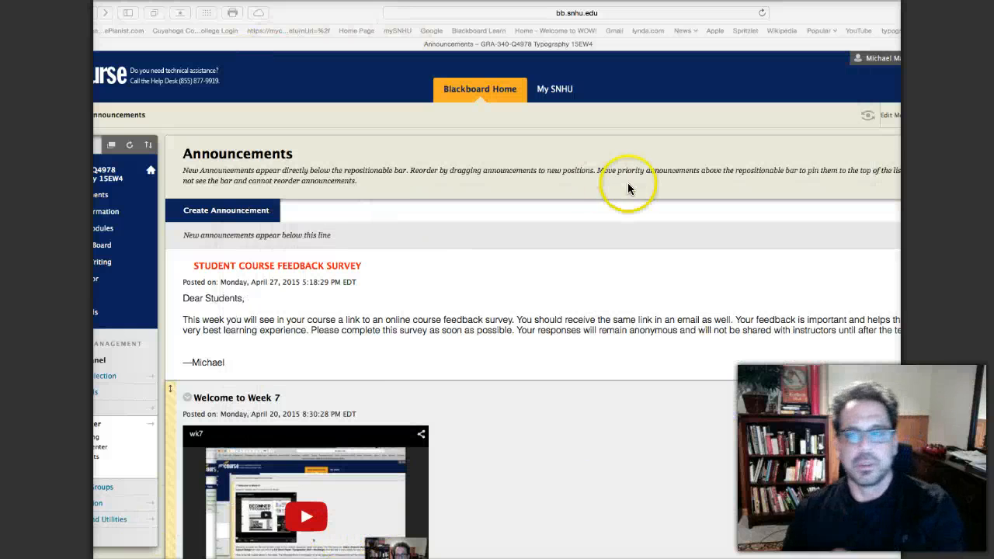
pyautogui.moveTo(677, 363)
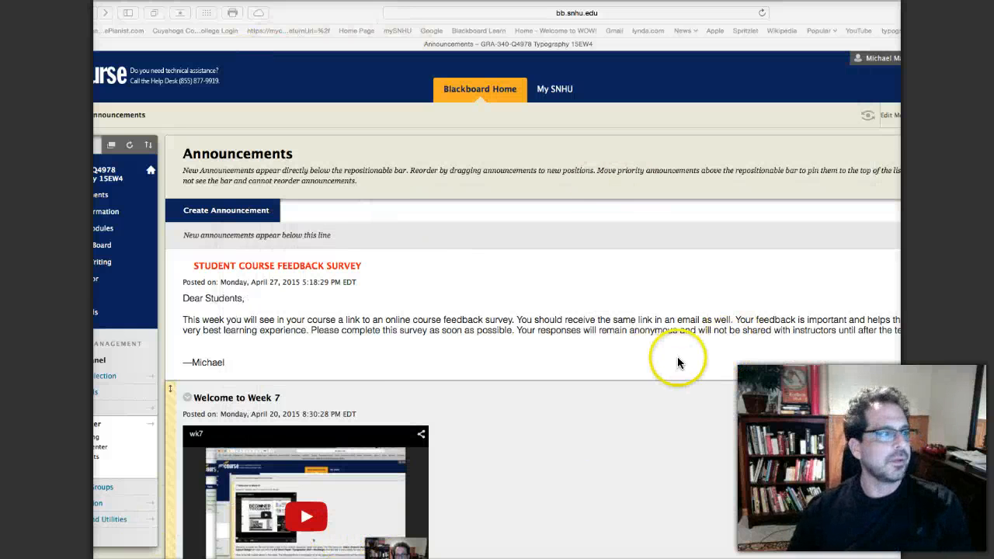
pyautogui.moveTo(582, 360)
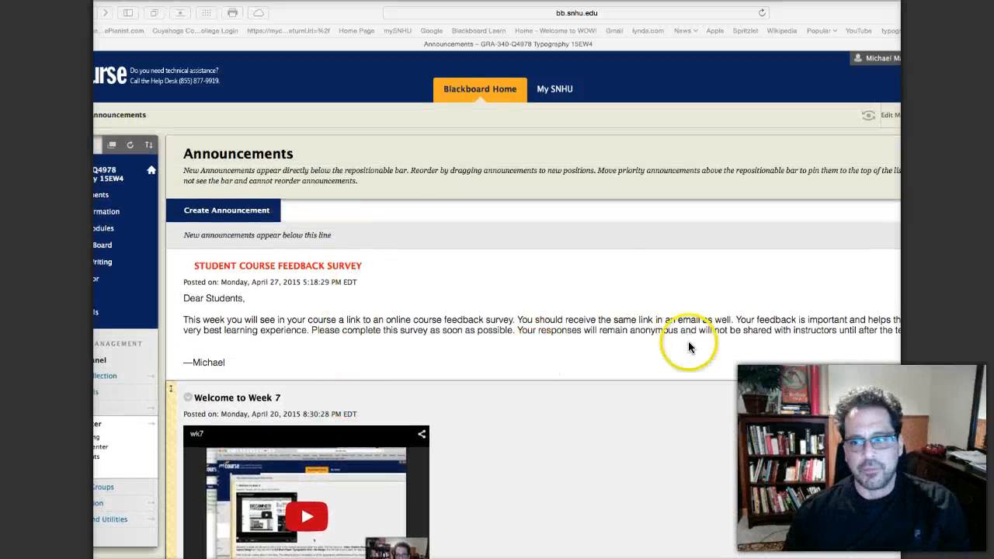
pyautogui.moveTo(546, 245)
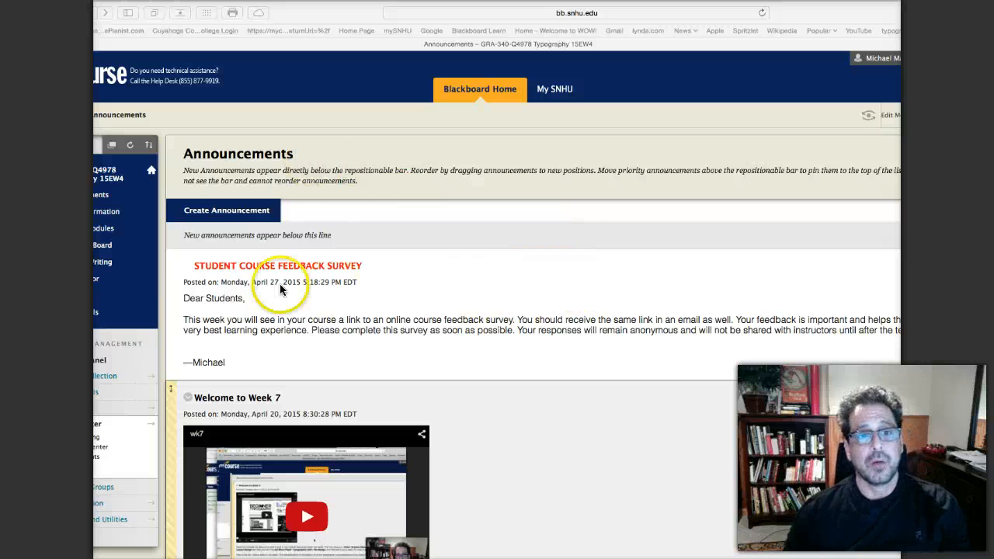
pyautogui.moveTo(389, 264)
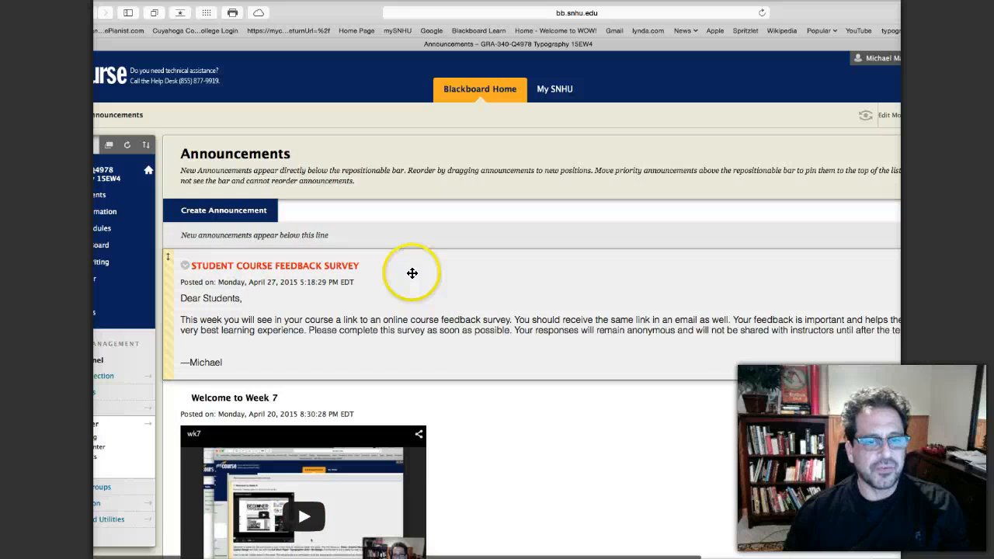
pyautogui.moveTo(382, 264)
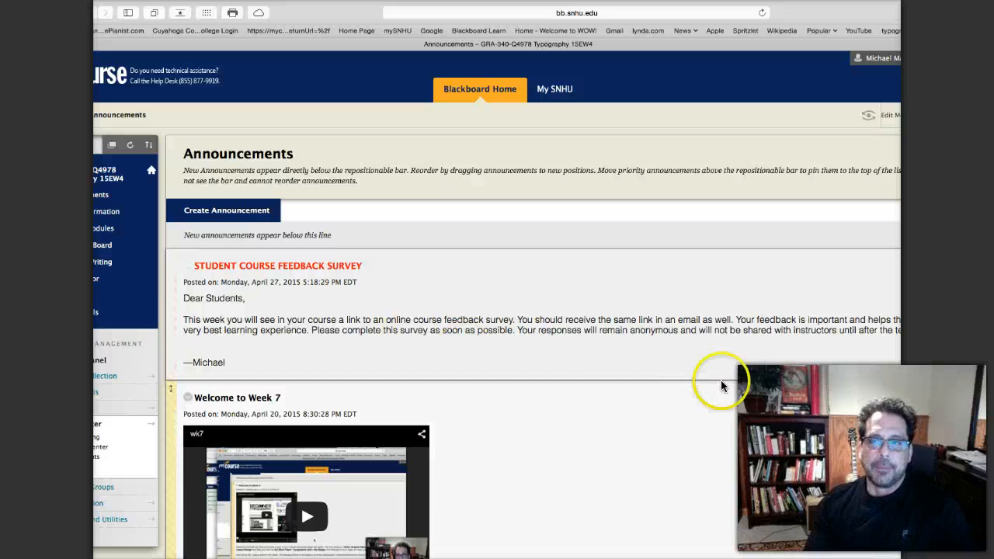
pyautogui.moveTo(642, 380)
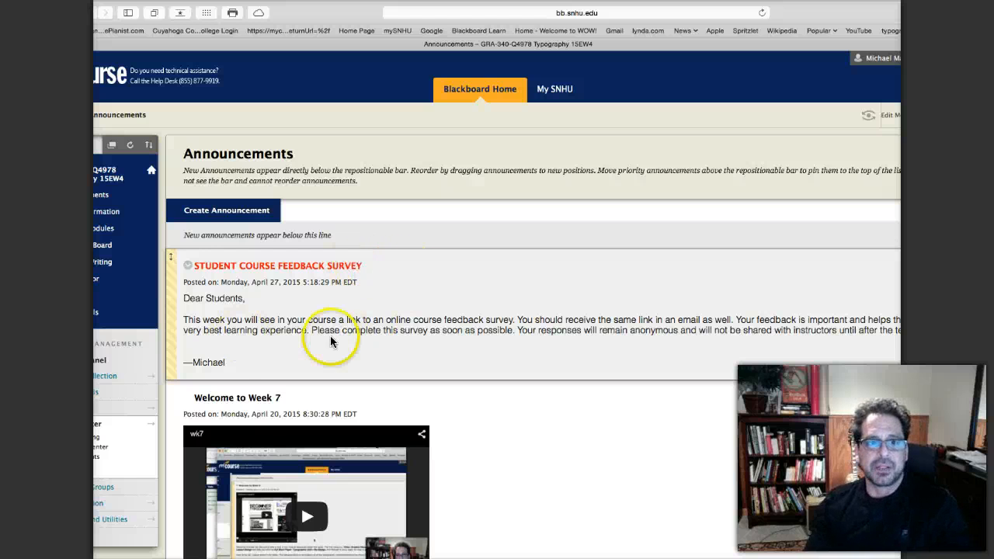
pyautogui.scroll(-3)
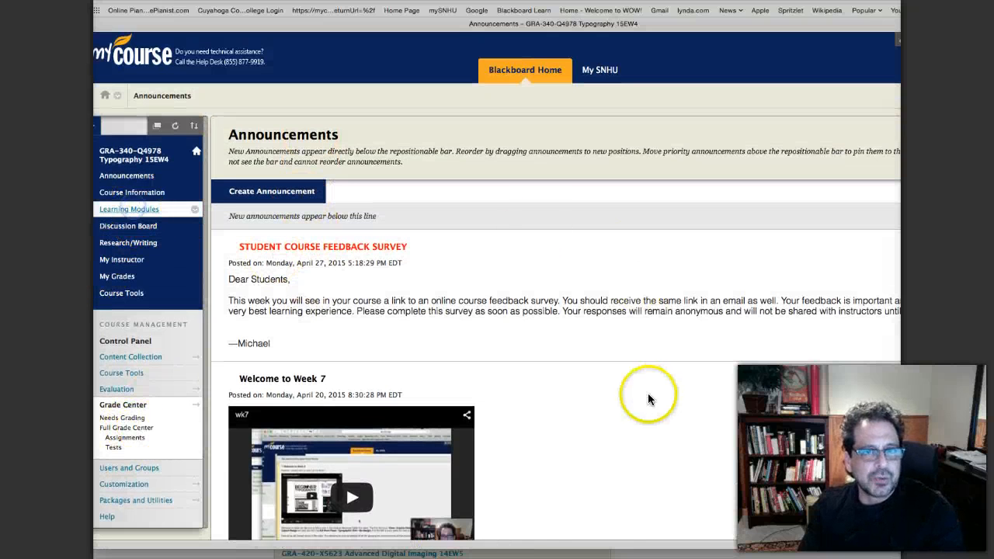
pyautogui.click(127, 208)
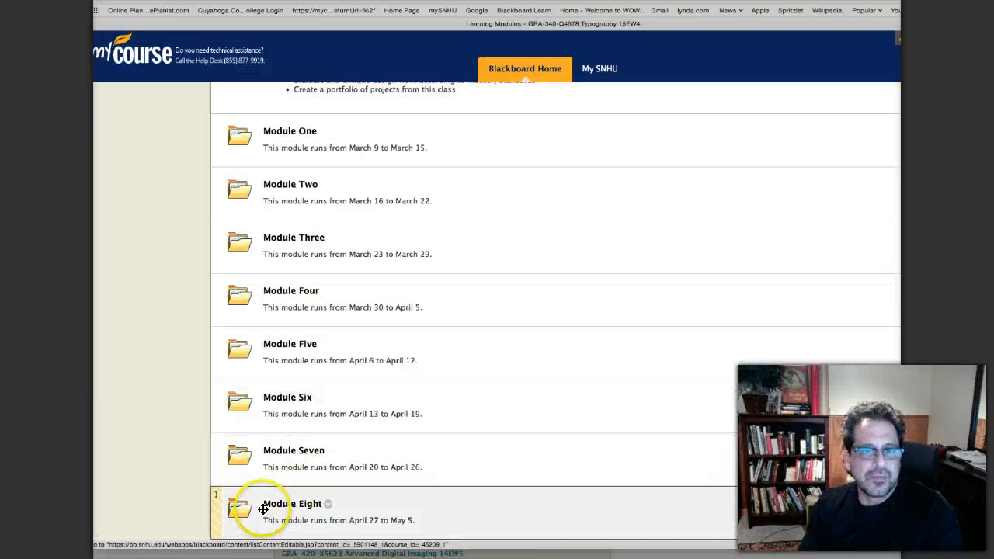
pyautogui.click(292, 503)
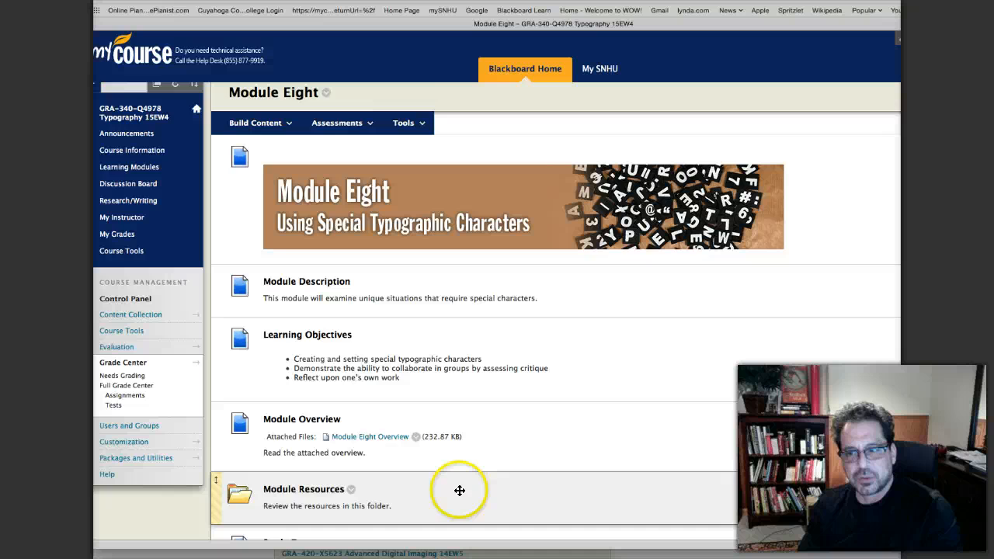
pyautogui.scroll(-3)
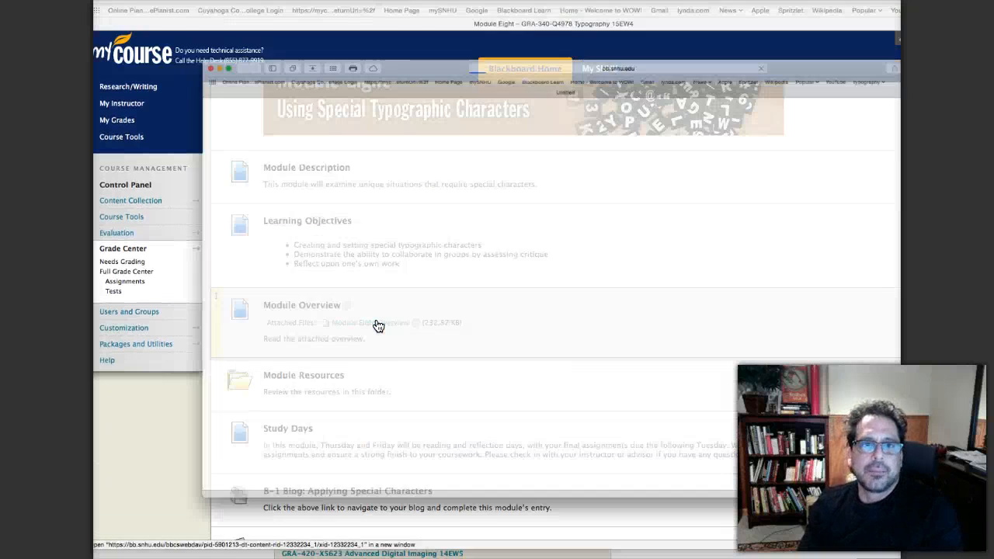
pyautogui.click(370, 323)
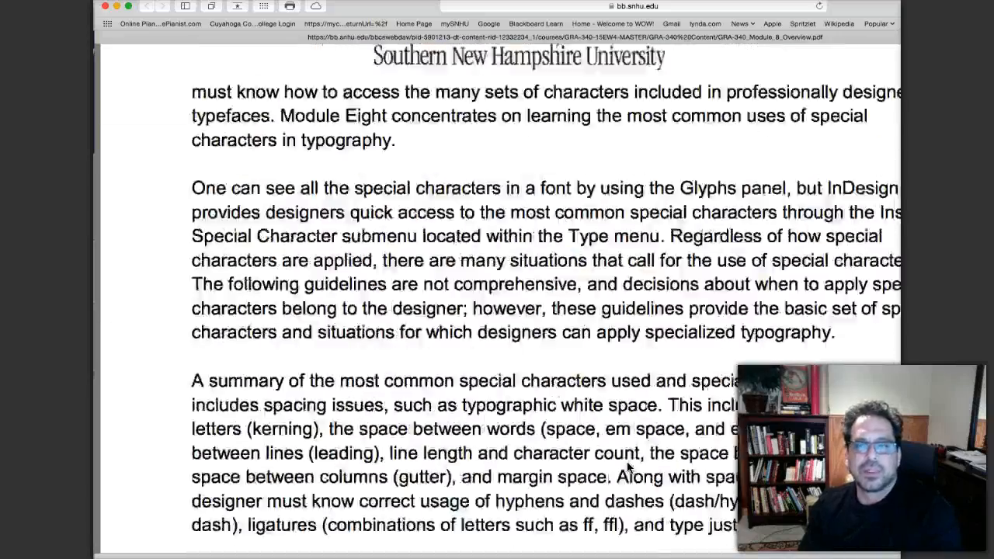
pyautogui.scroll(-3)
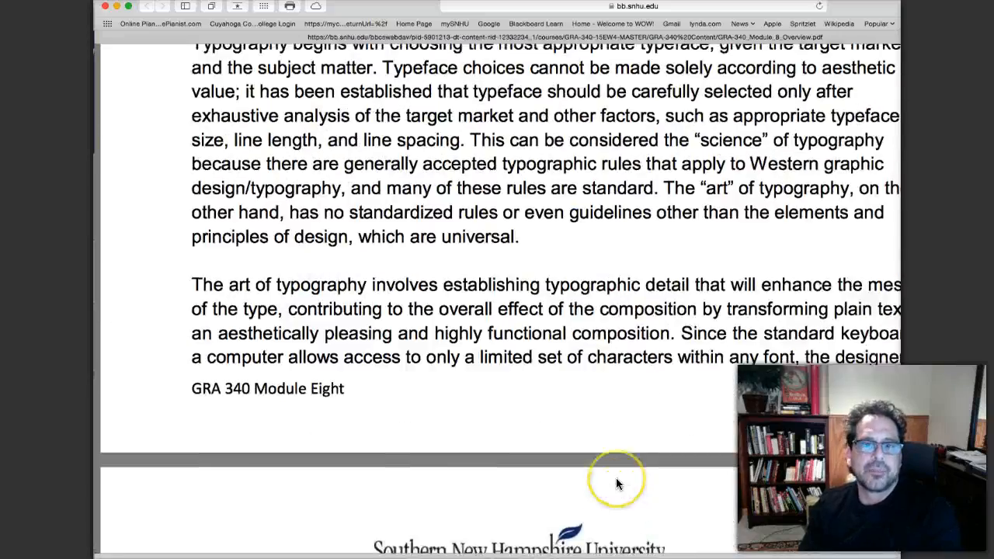
pyautogui.scroll(-3)
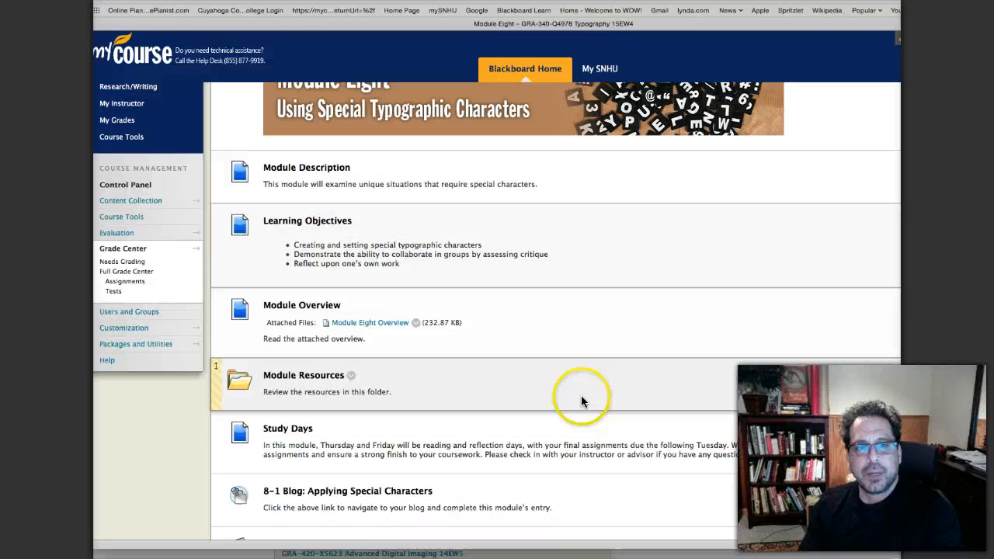
pyautogui.scroll(-3)
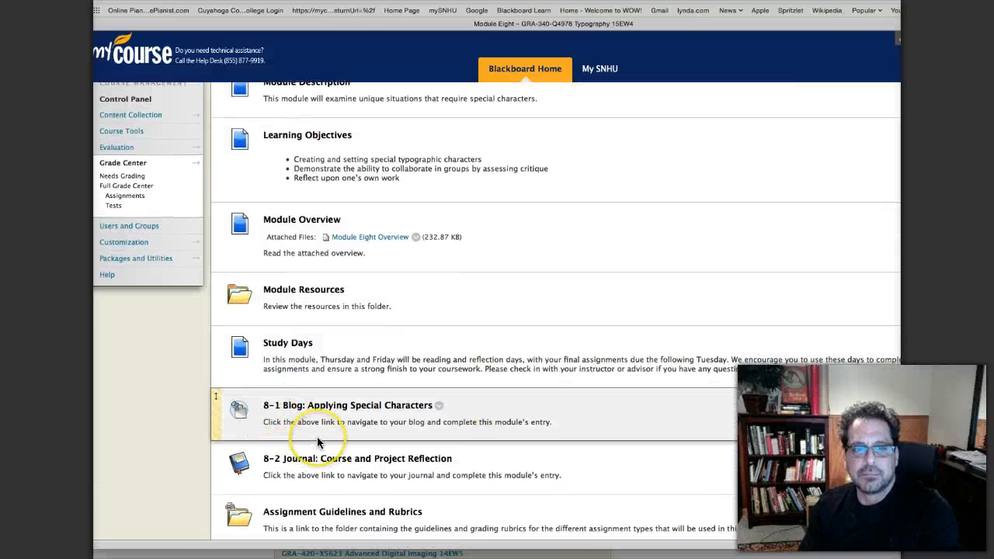
pyautogui.moveTo(311, 463)
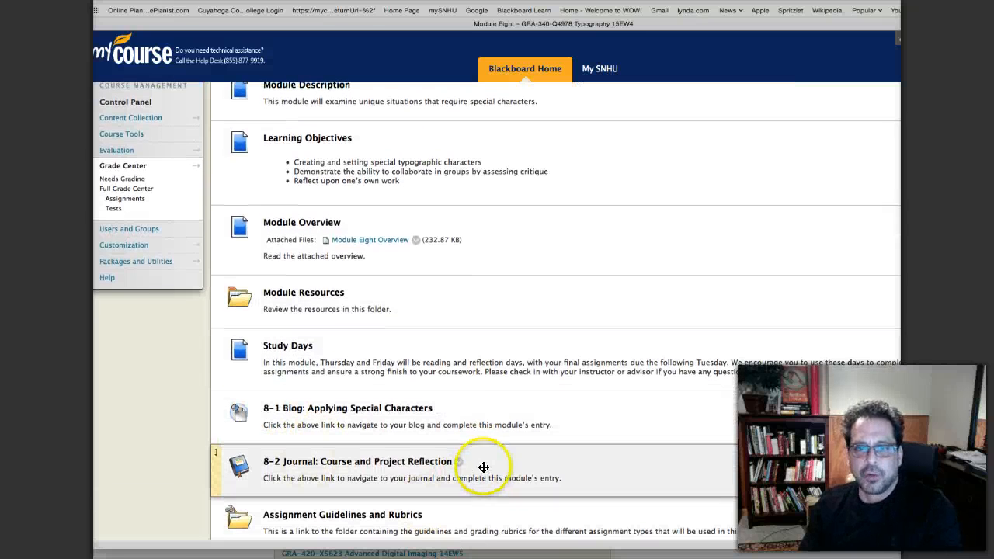
pyautogui.moveTo(463, 410)
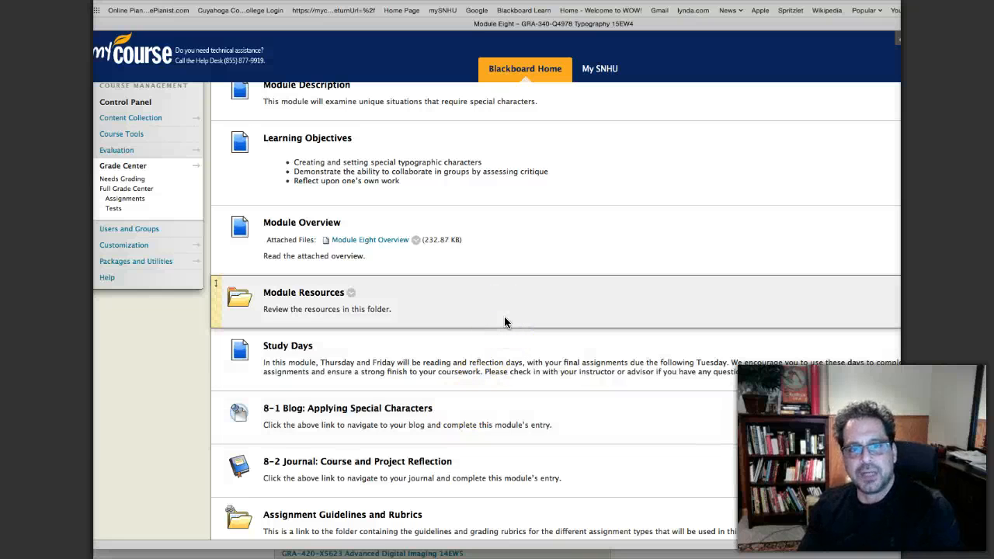
pyautogui.moveTo(507, 326)
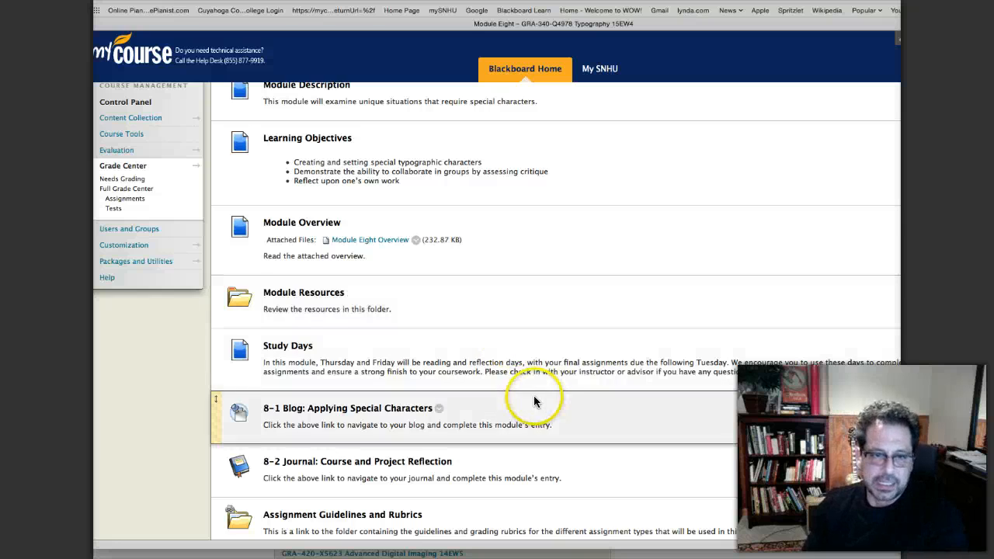
pyautogui.scroll(-3)
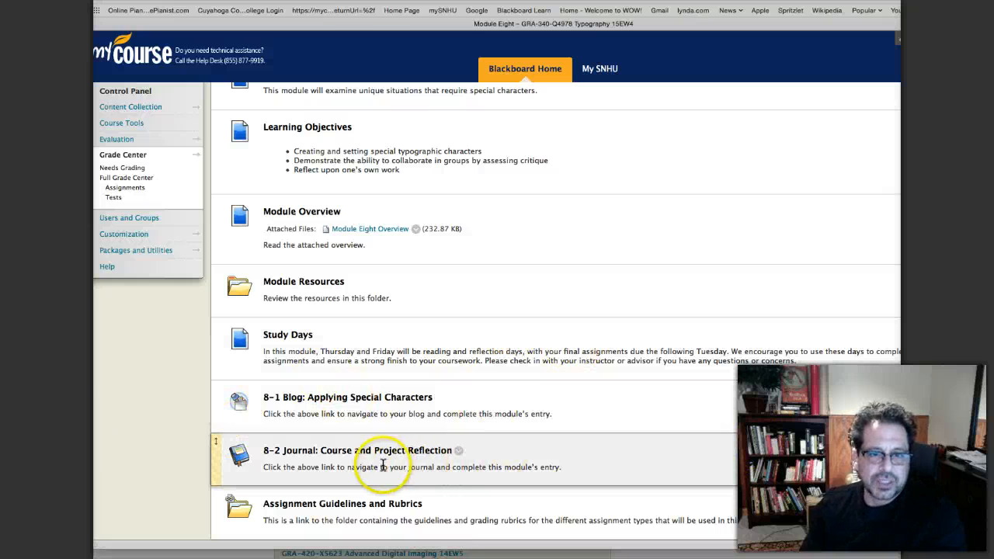
pyautogui.moveTo(404, 457)
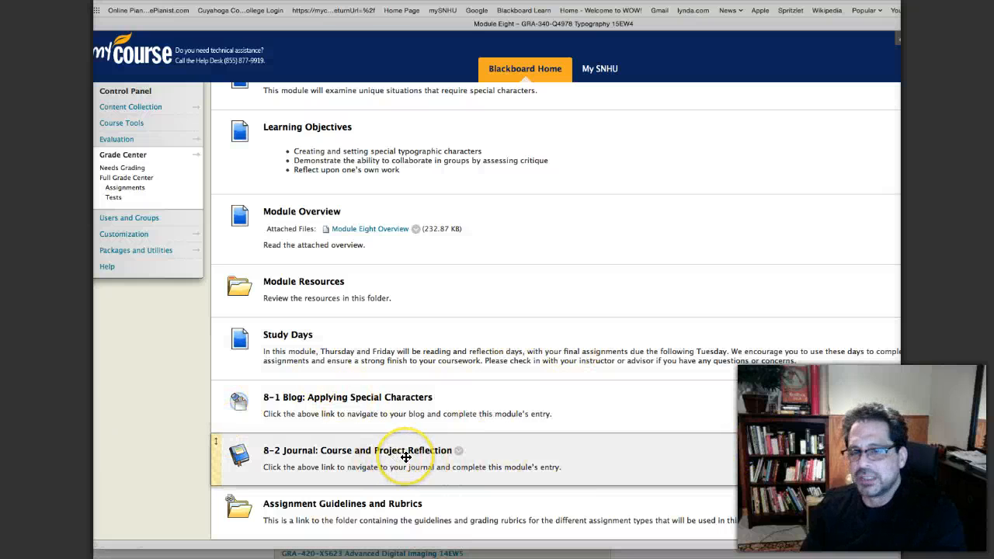
pyautogui.moveTo(248, 505)
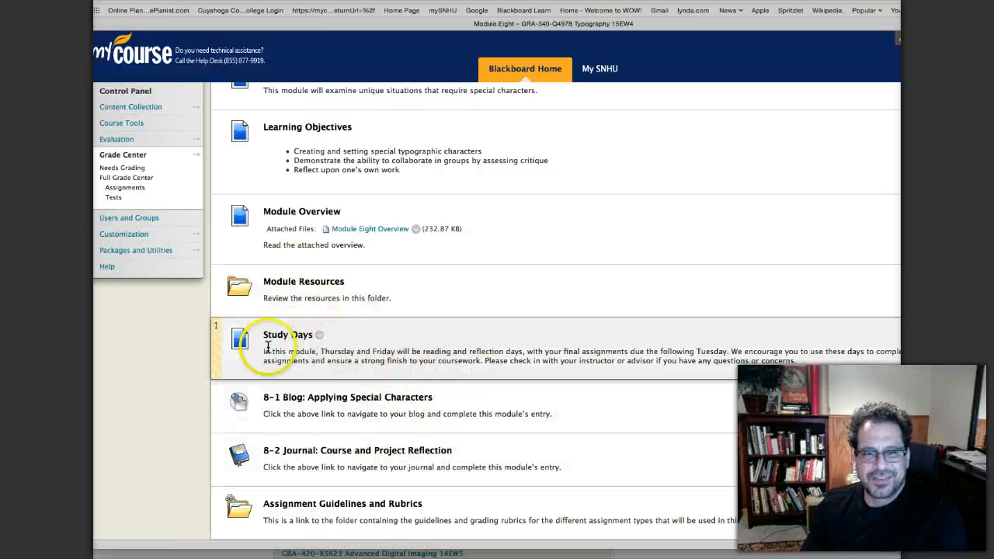
pyautogui.moveTo(348, 344)
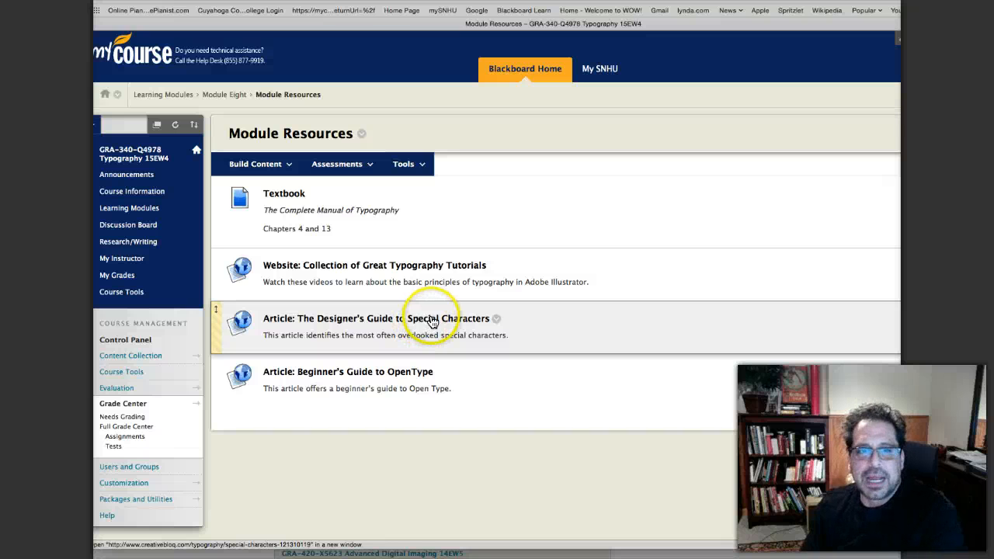
pyautogui.moveTo(363, 378)
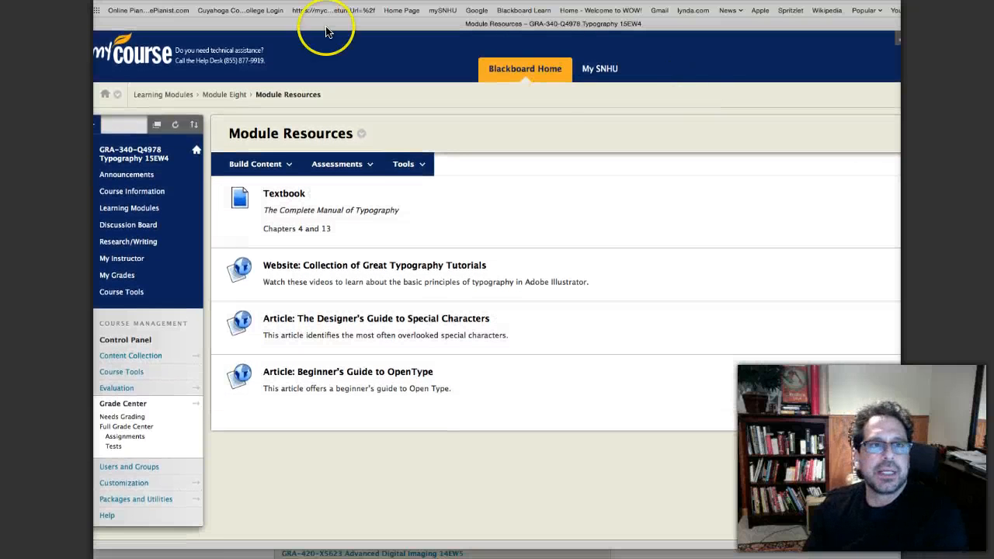
pyautogui.moveTo(618, 303)
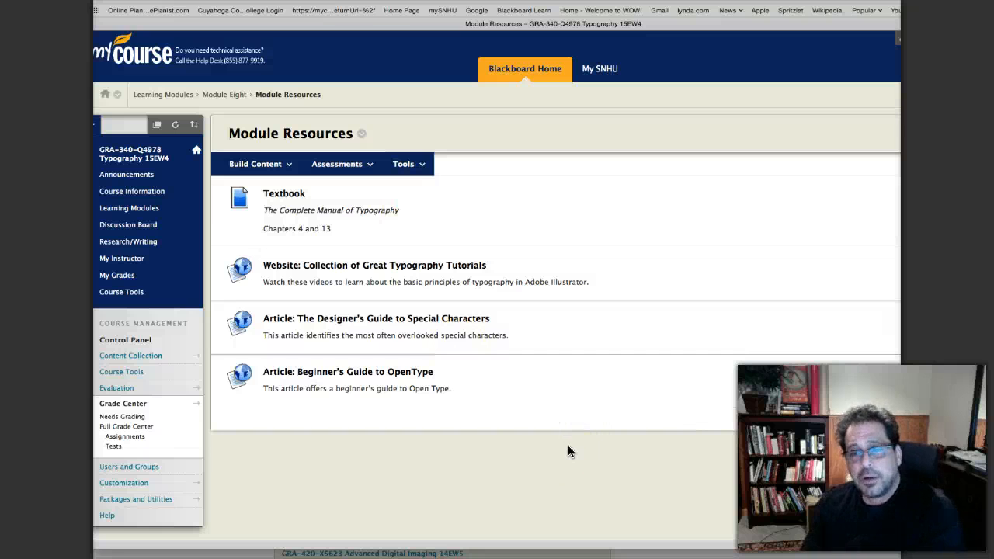
pyautogui.moveTo(534, 434)
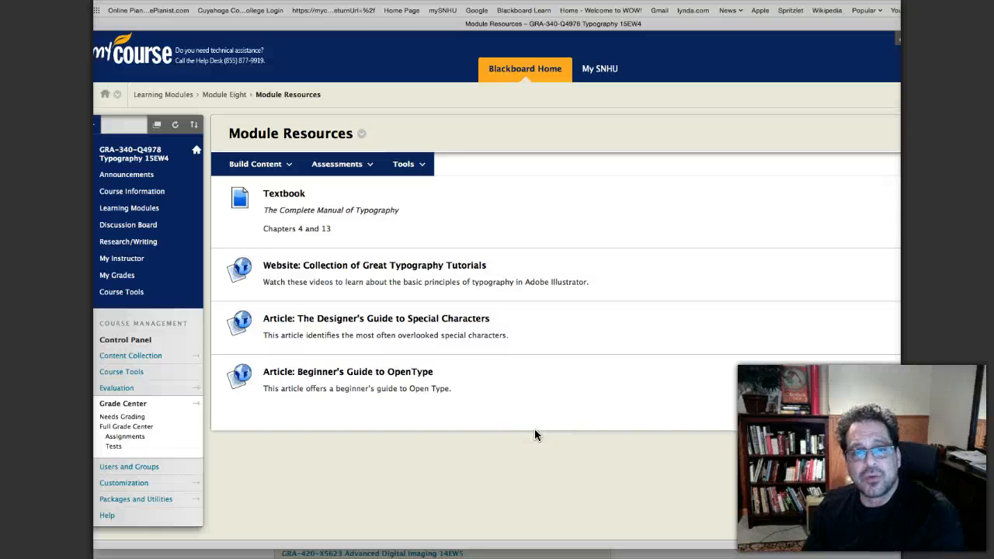